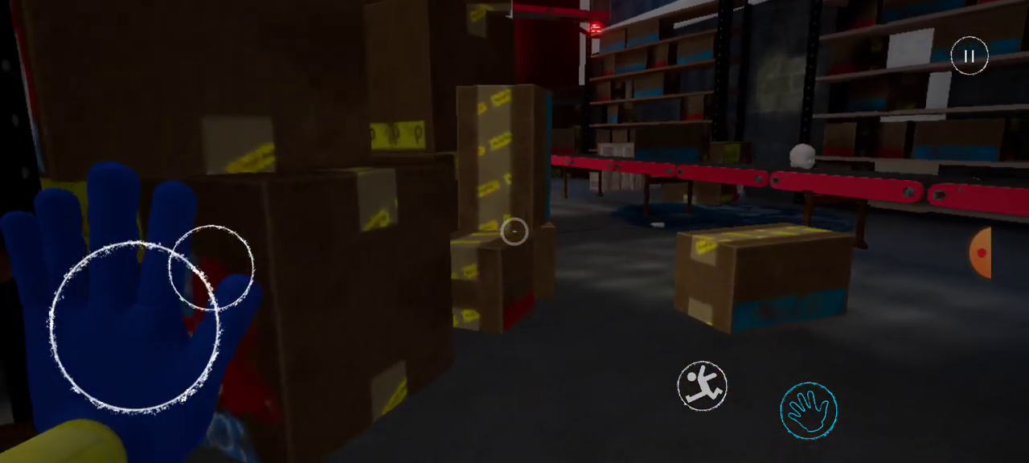
mouse_move(515, 233)
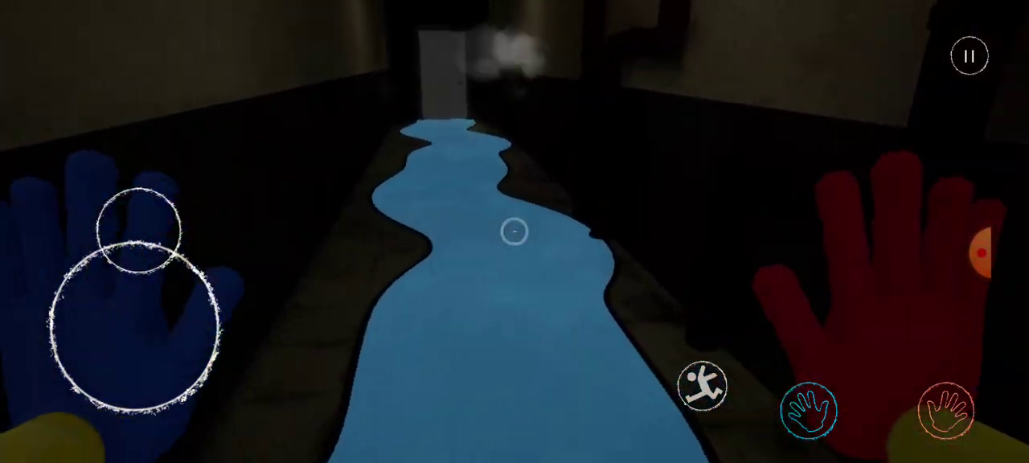
mouse_move(514, 232)
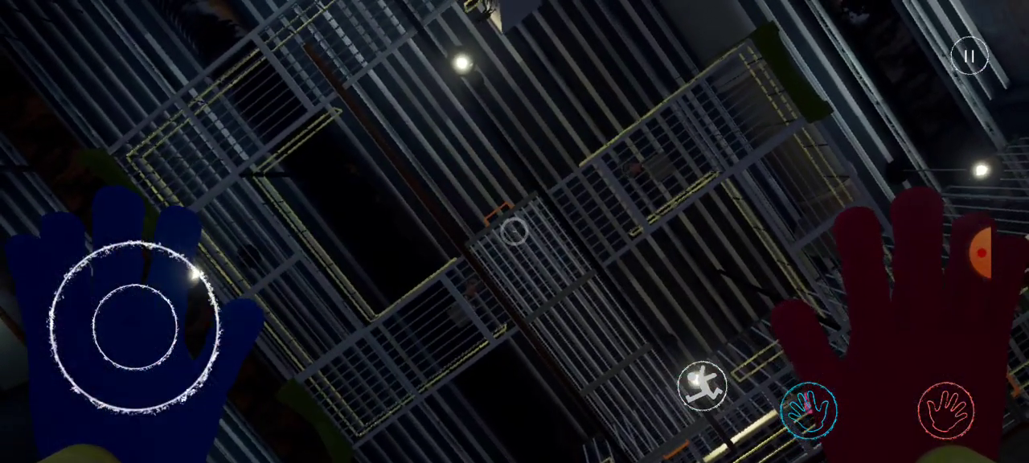
Exit the game and return to the Android home screen
click(973, 56)
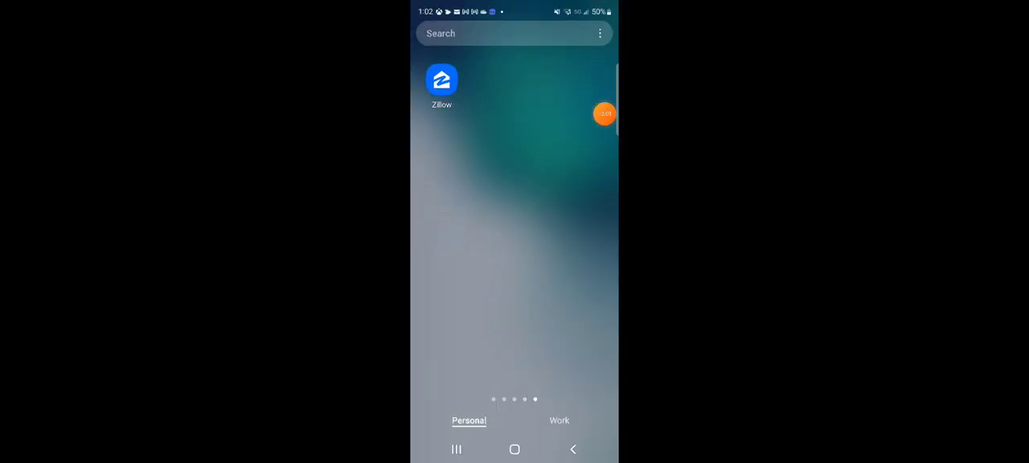
click(456, 450)
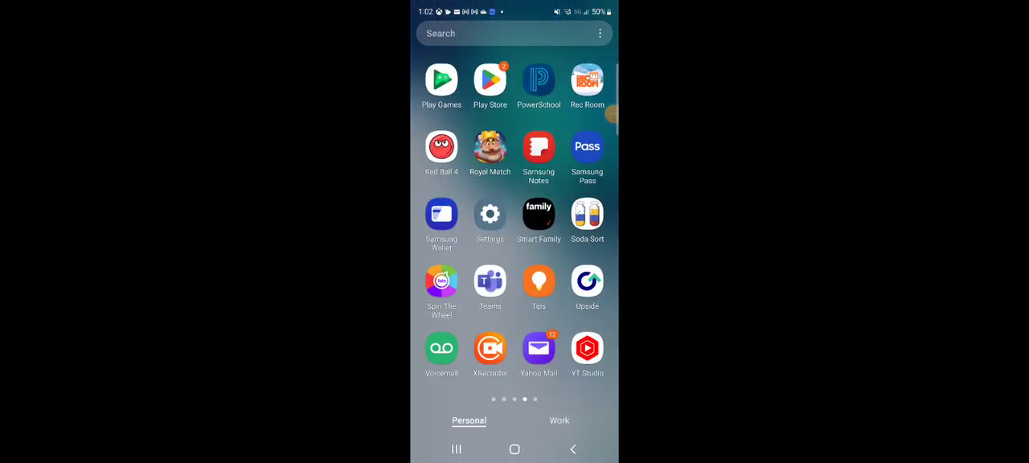
click(499, 33)
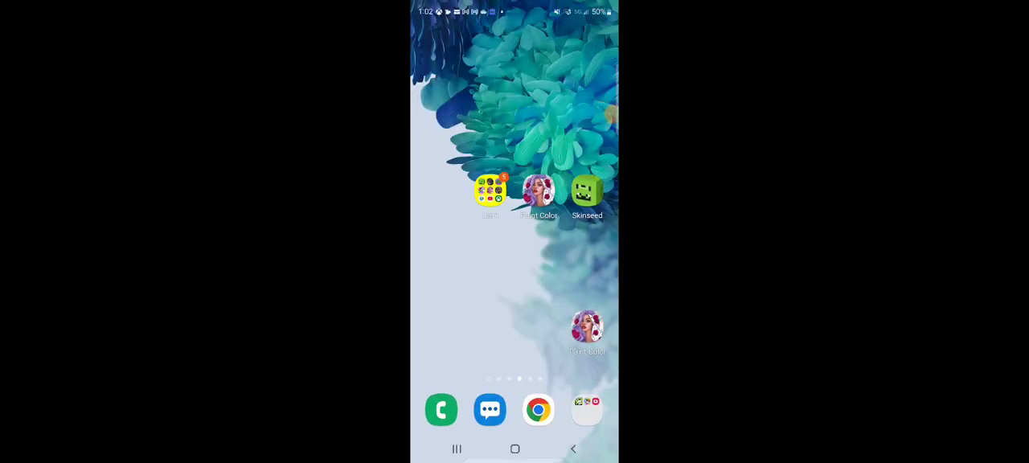
Browse both pages of the Liam games folder, then close it back to the home screen
click(489, 193)
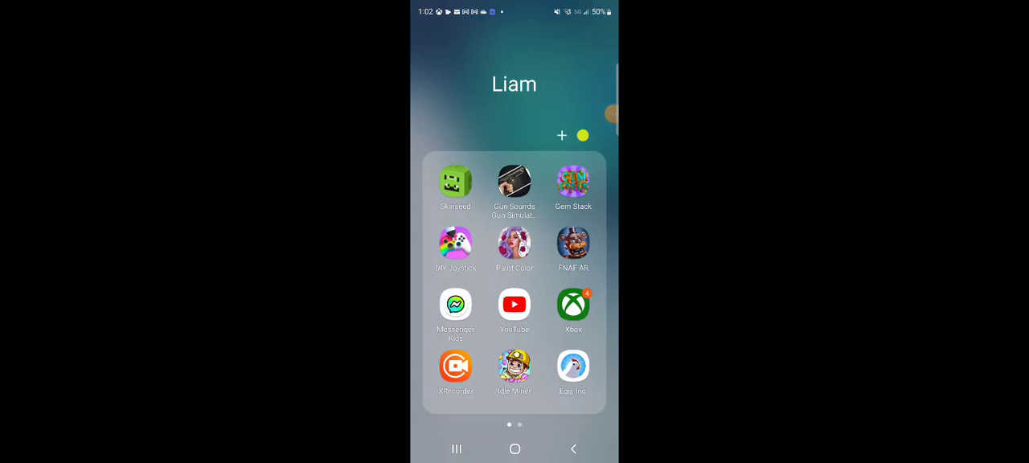
scroll(left, 3)
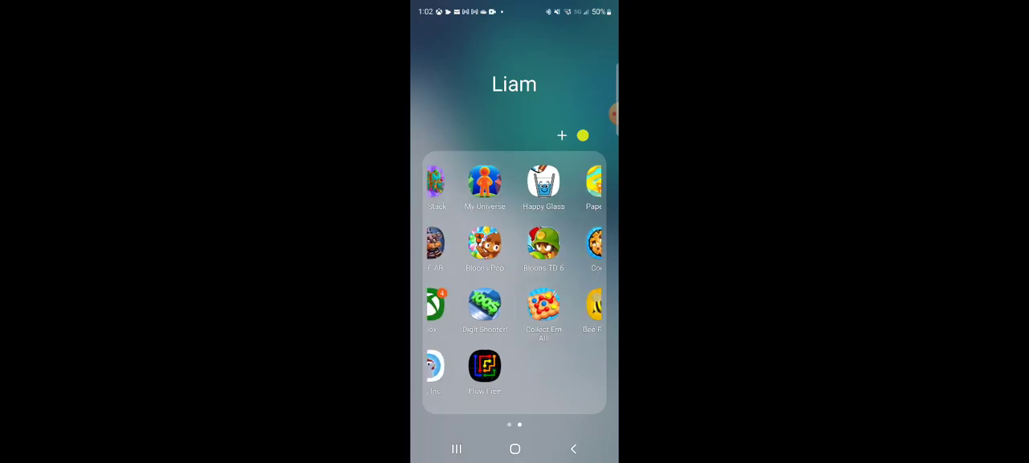
scroll(left, 3)
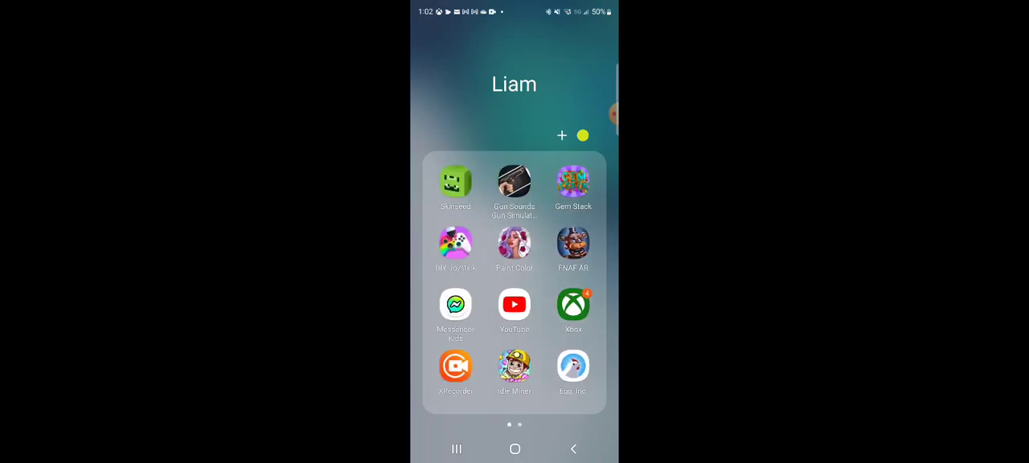
scroll(left, 3)
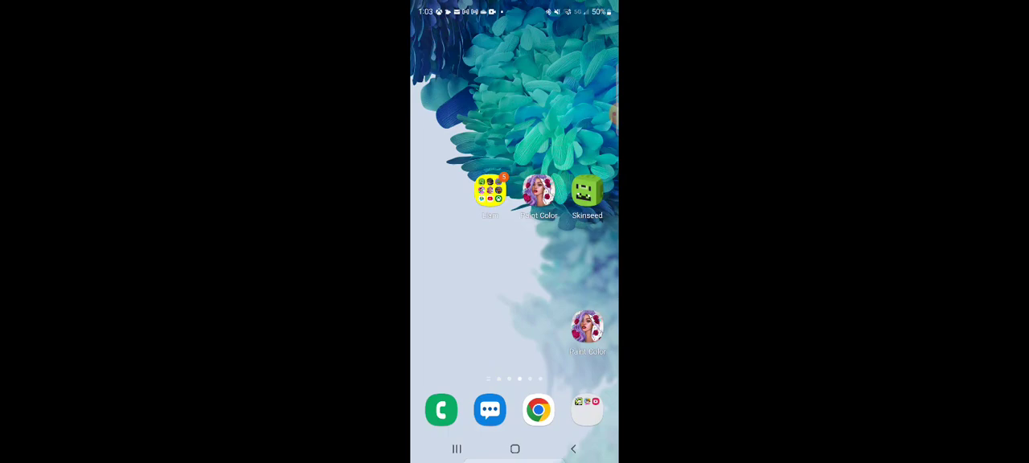
Reopen the Liam games folder and swipe to its second page of games
click(489, 193)
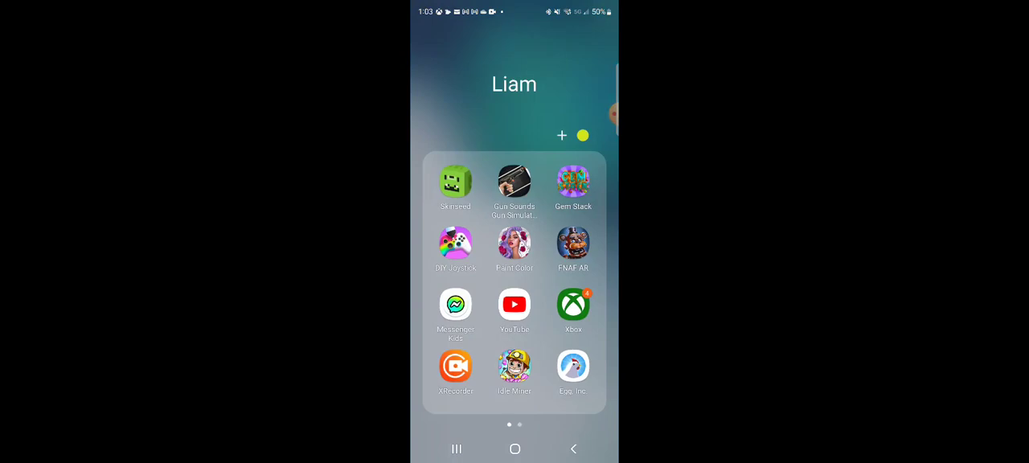
scroll(left, 3)
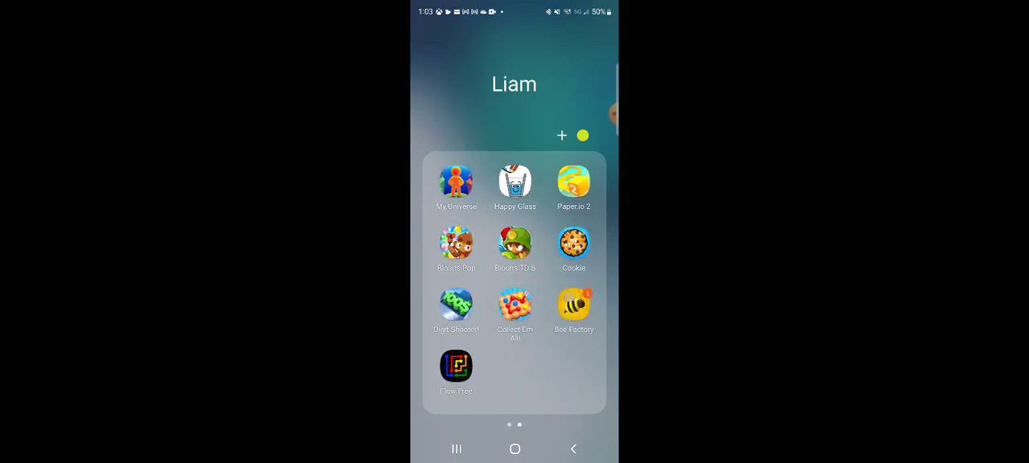